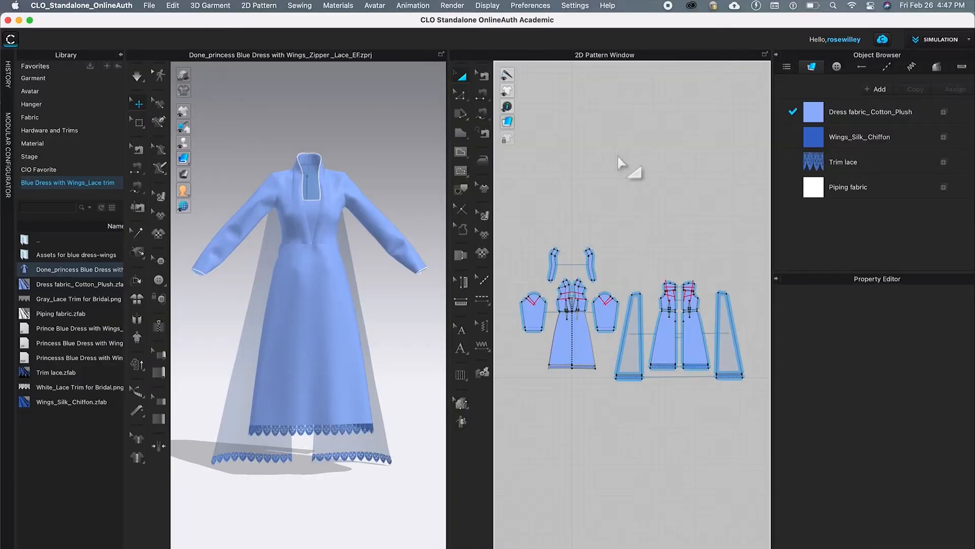
mouse_move(591, 214)
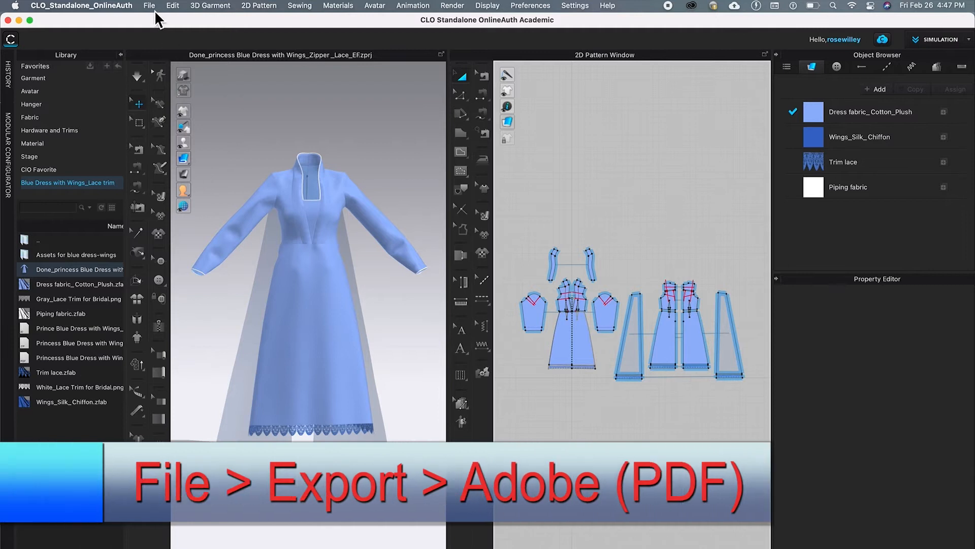
Show the File > Export submenu listing the pattern export formats.
click(149, 6)
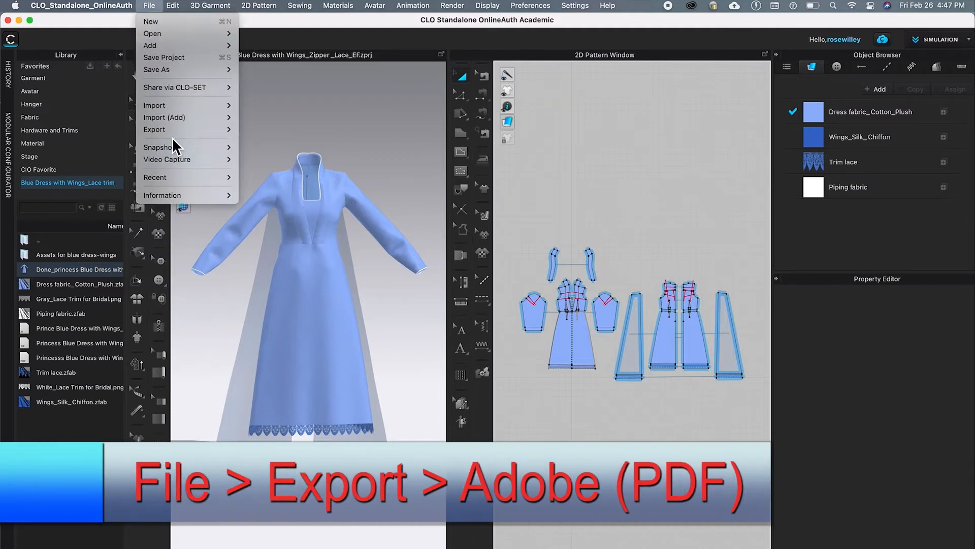
click(154, 129)
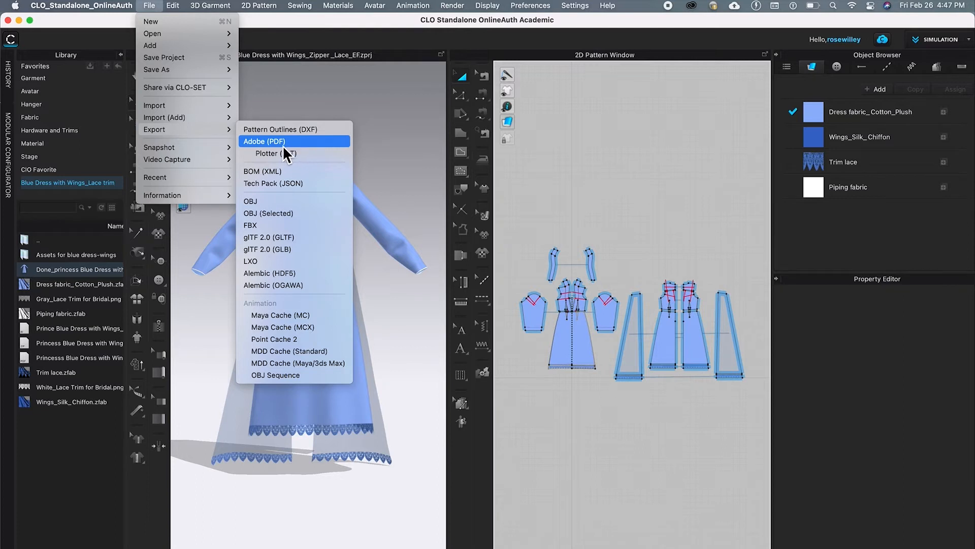
Choose Adobe (PDF) export and name the file 'Princess Blue Dress with Wings'.
click(263, 141)
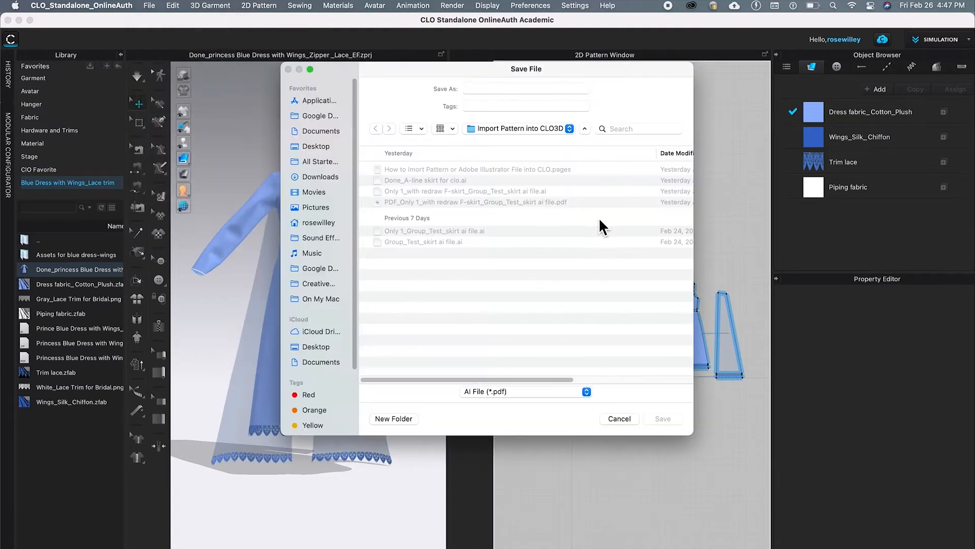
click(526, 88)
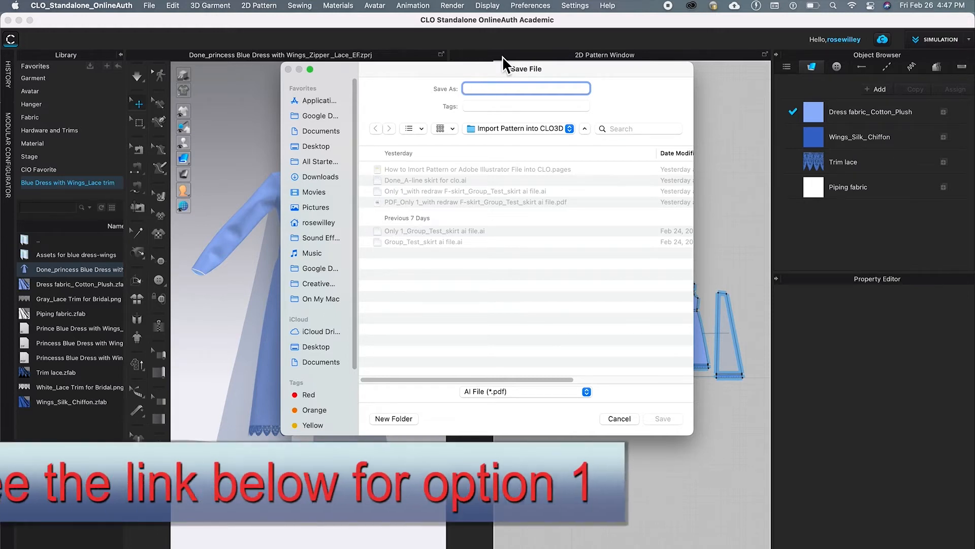
text(Princess Blue D)
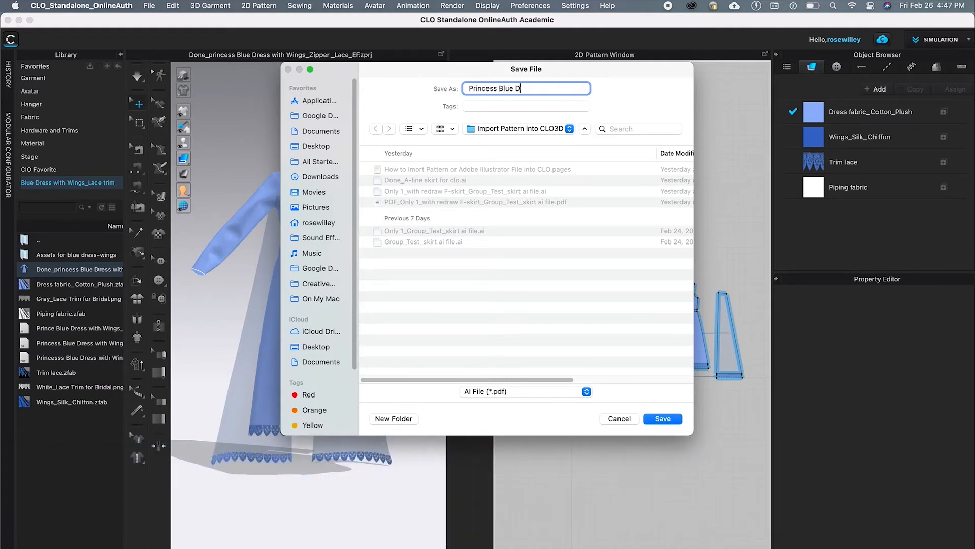
text(ress with)
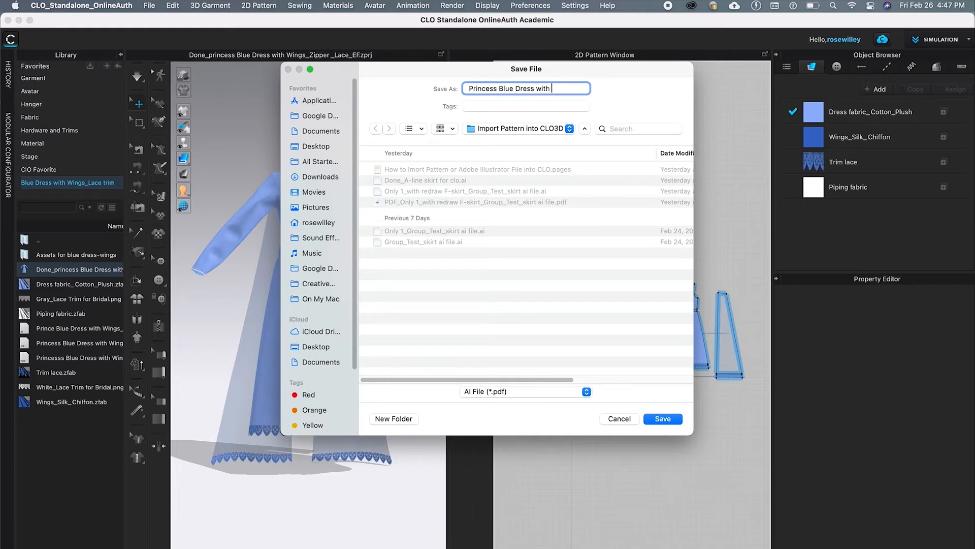
text(Wings)
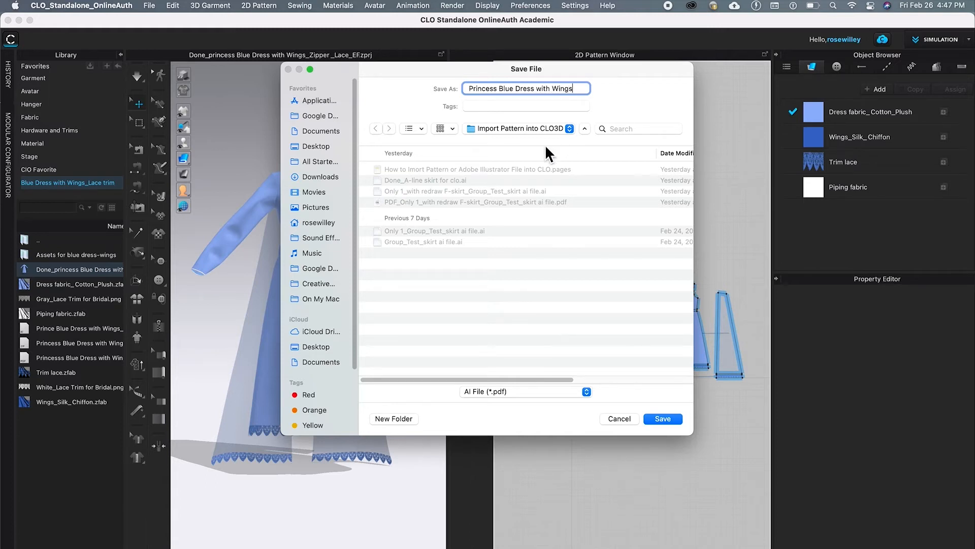
Create an 'Export Patterns' folder in Downloads as the PDF destination.
click(519, 128)
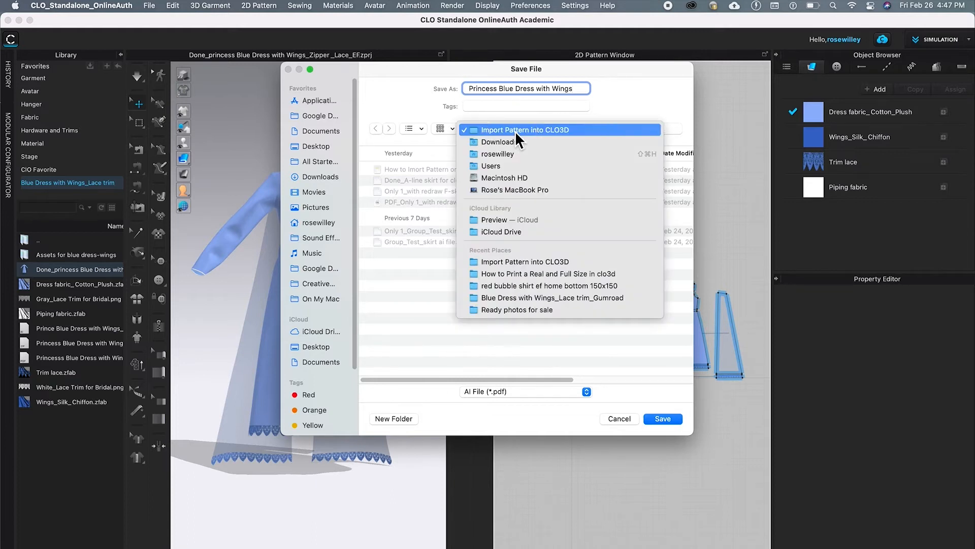
mouse_move(519, 142)
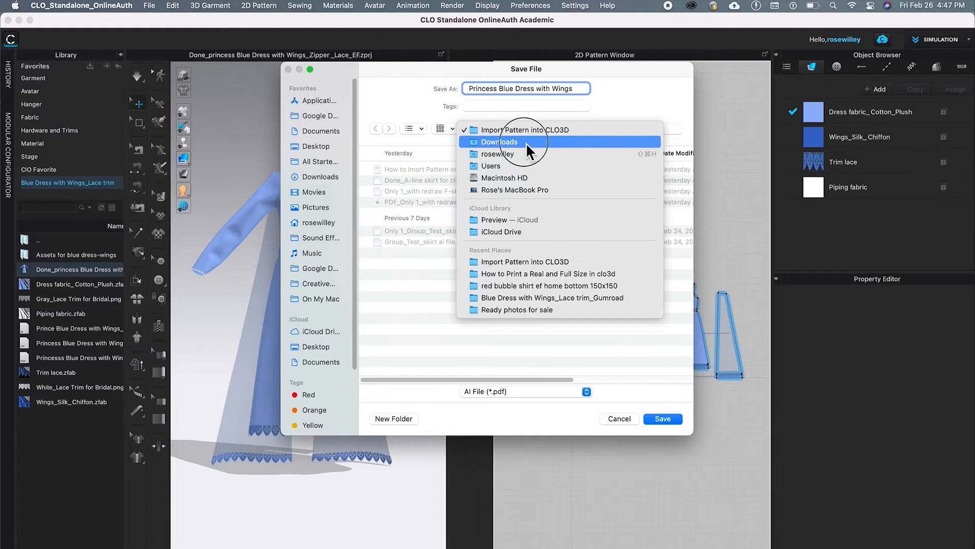
click(499, 141)
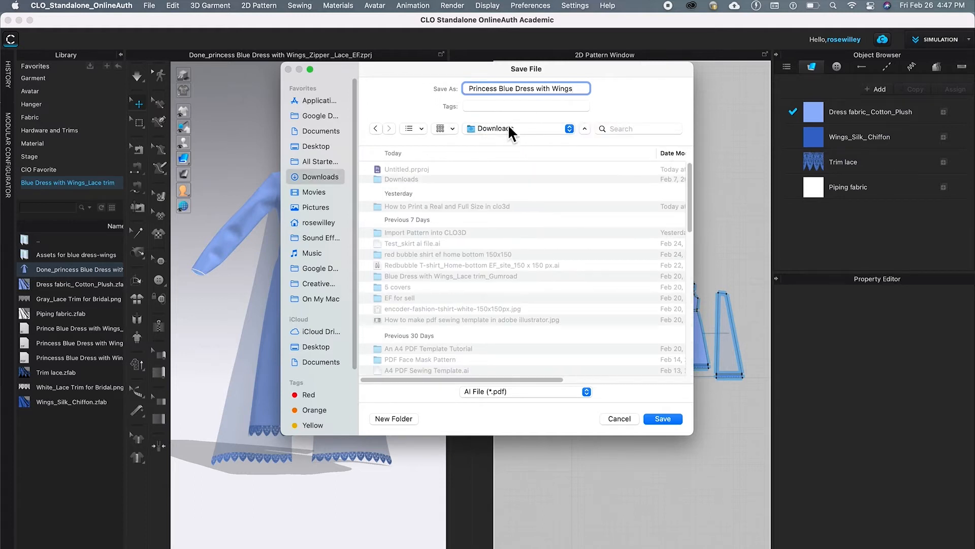
click(393, 418)
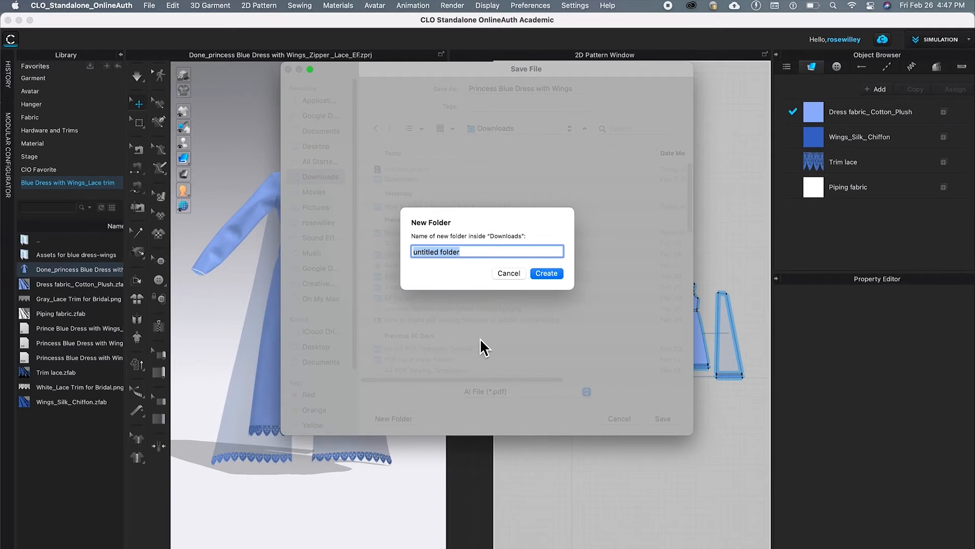
text(Impo)
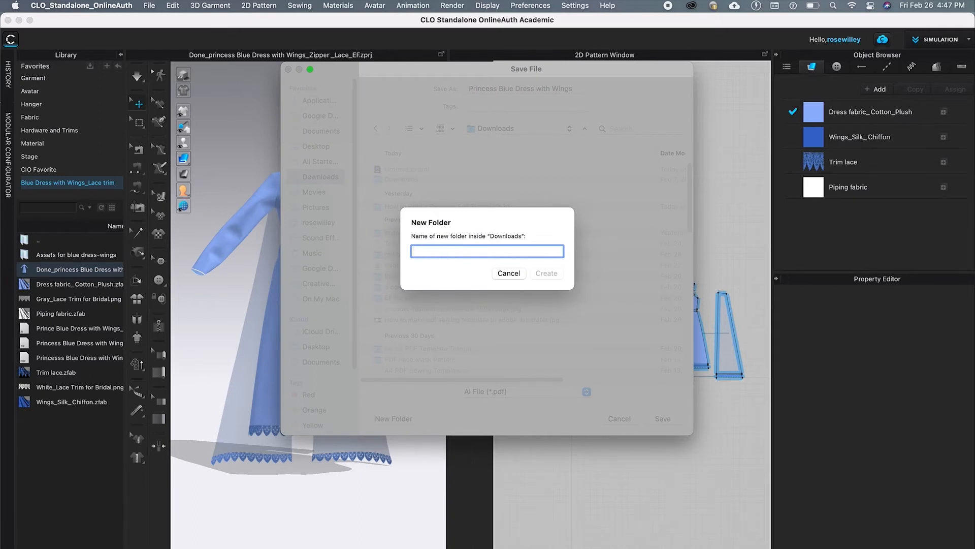
text(Export)
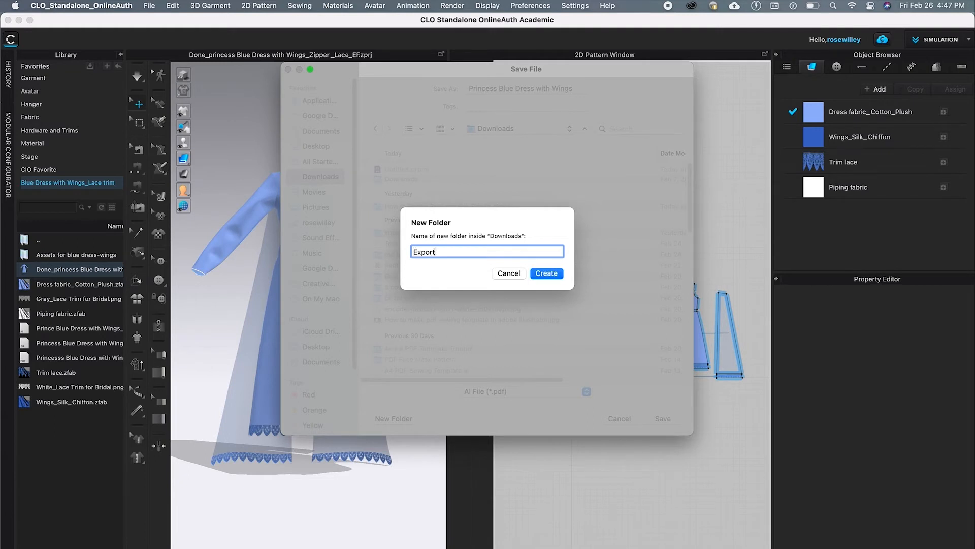
text(Patt)
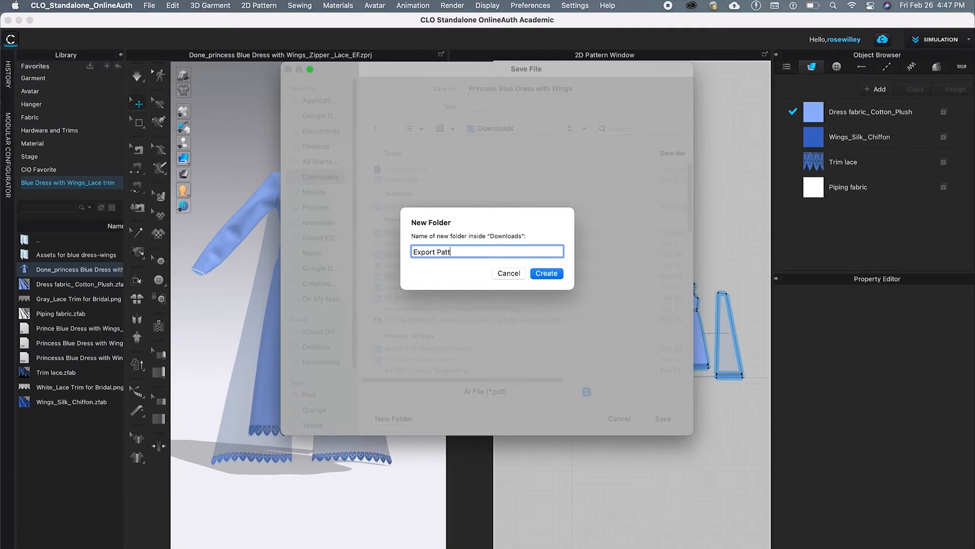
text(erns)
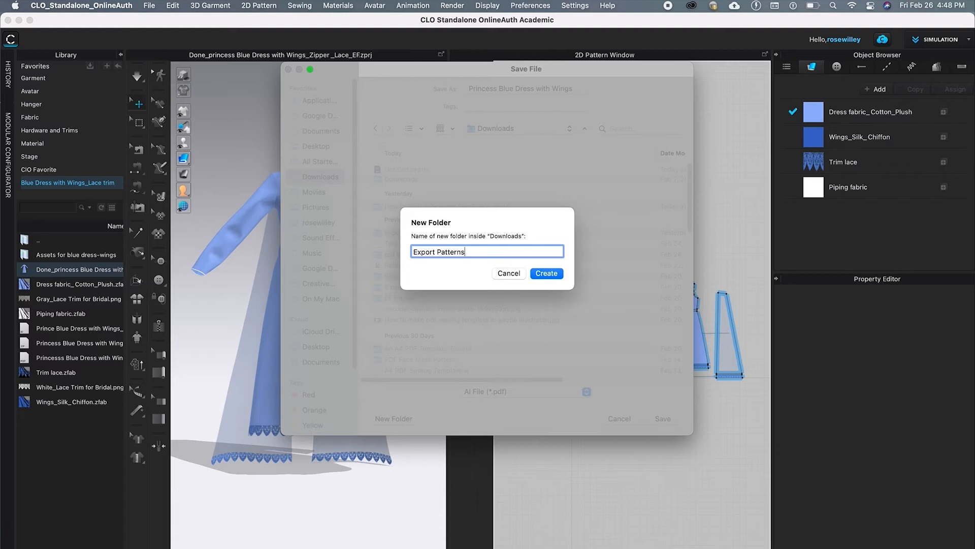
click(508, 273)
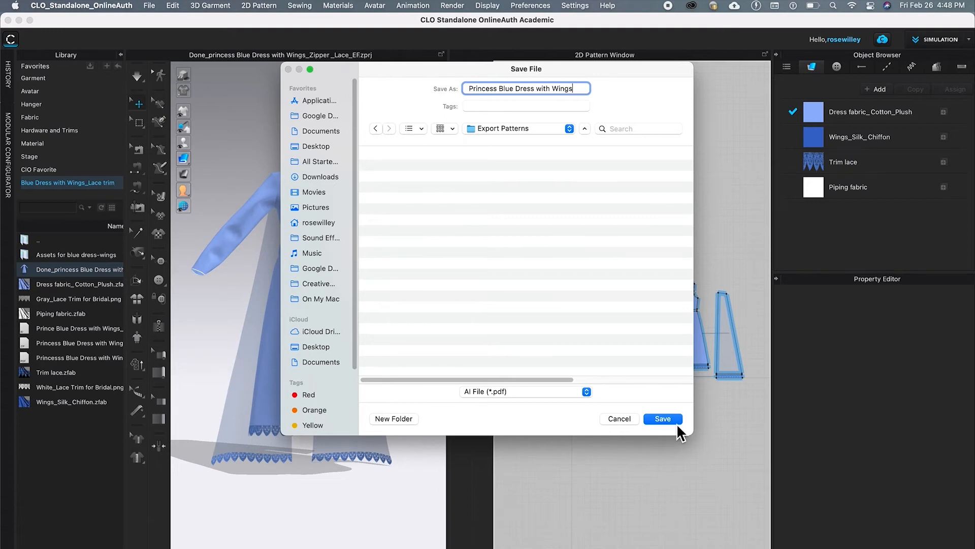
Save into Export Patterns and review the 100% scale, 5 cm margin PDF settings.
click(662, 418)
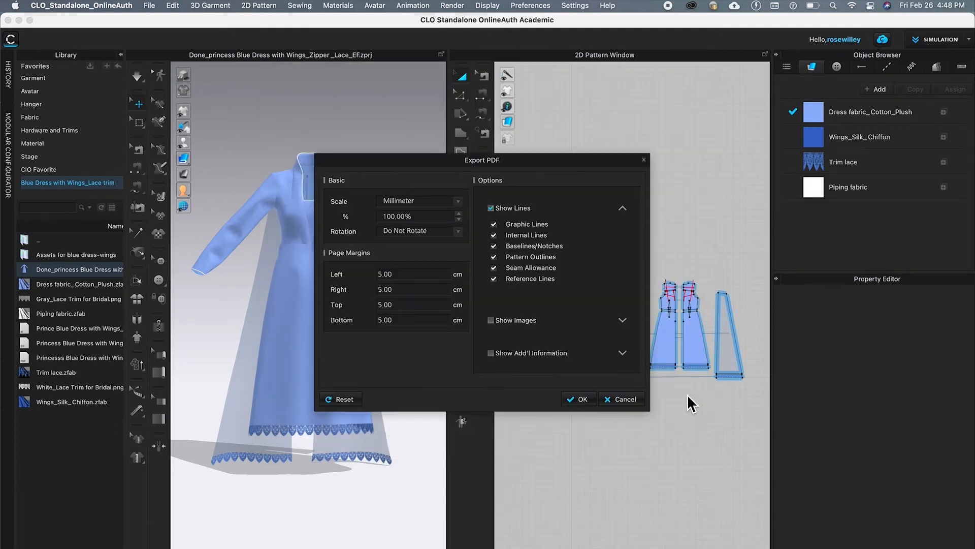
mouse_move(604, 385)
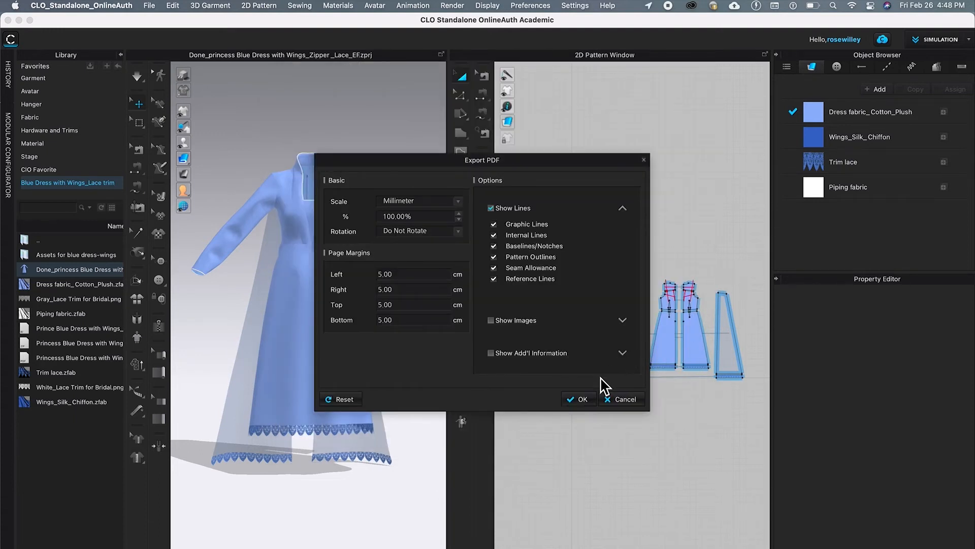
drag(482, 160, 648, 105)
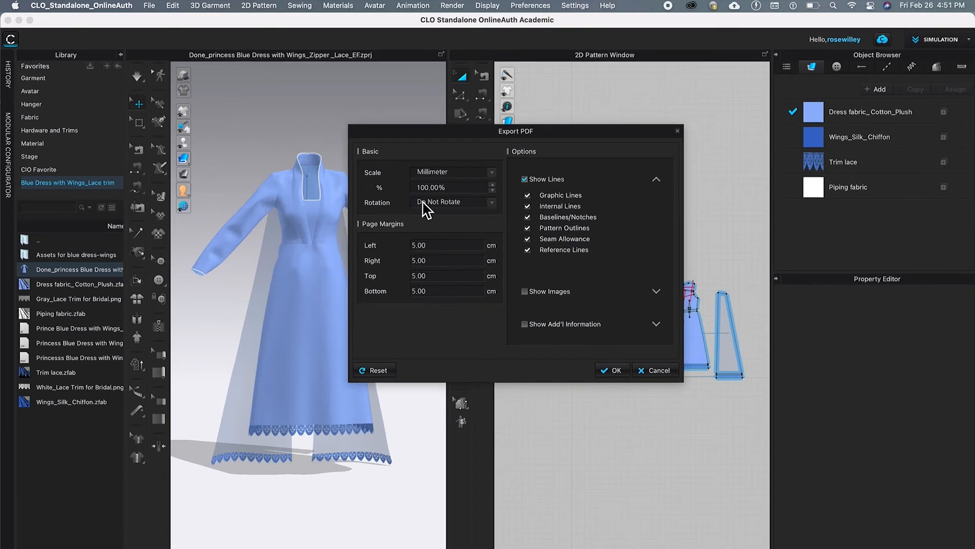
mouse_move(417, 189)
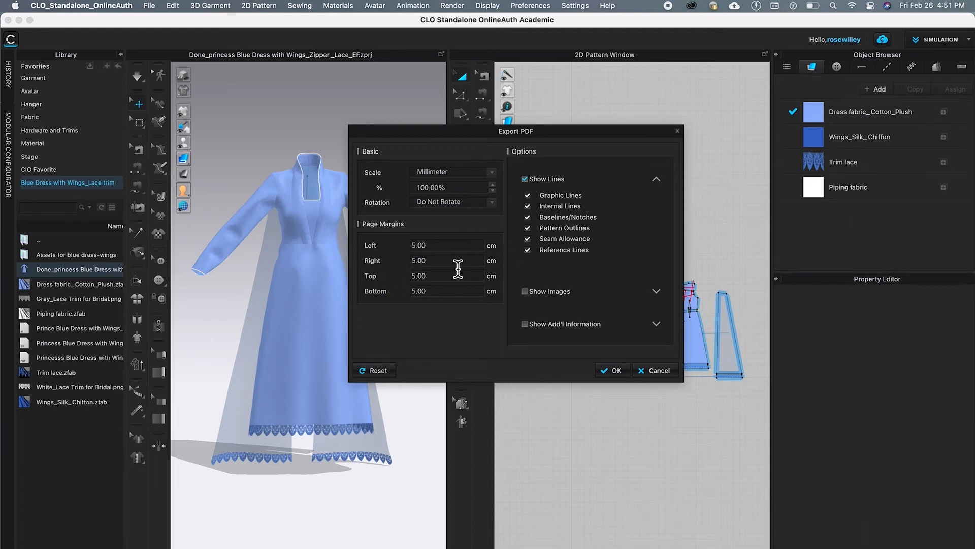
mouse_move(479, 282)
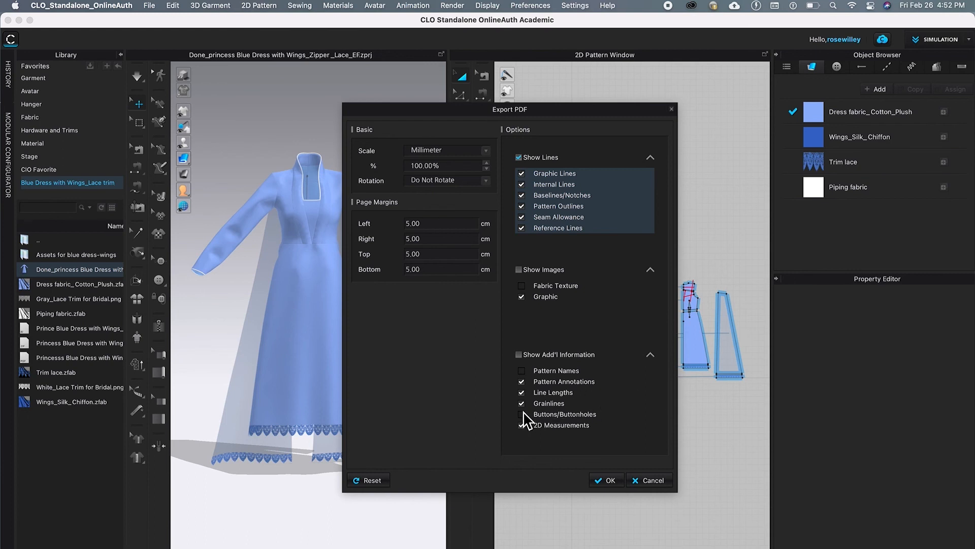
Exclude Buttons/Buttonholes and export the PDF, opening it in Preview.
click(521, 414)
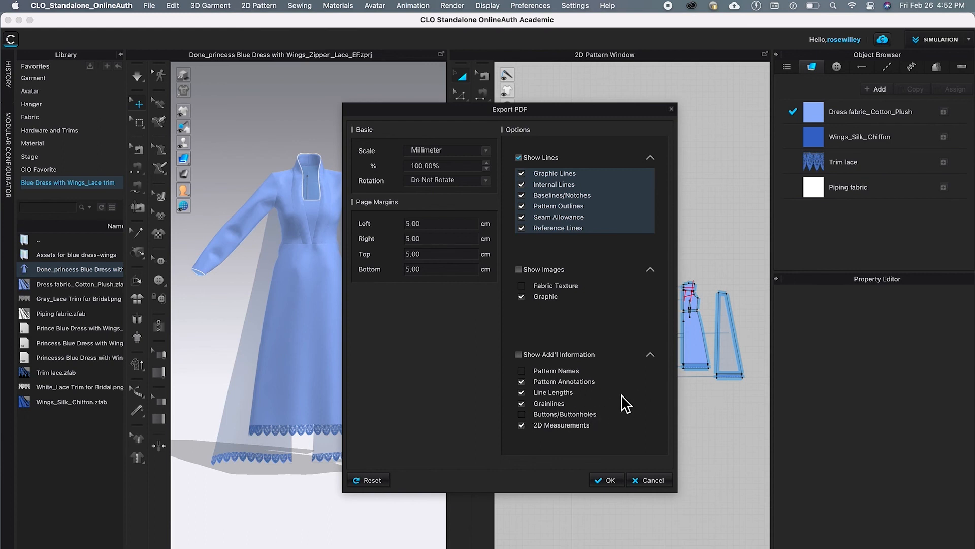
mouse_move(554, 442)
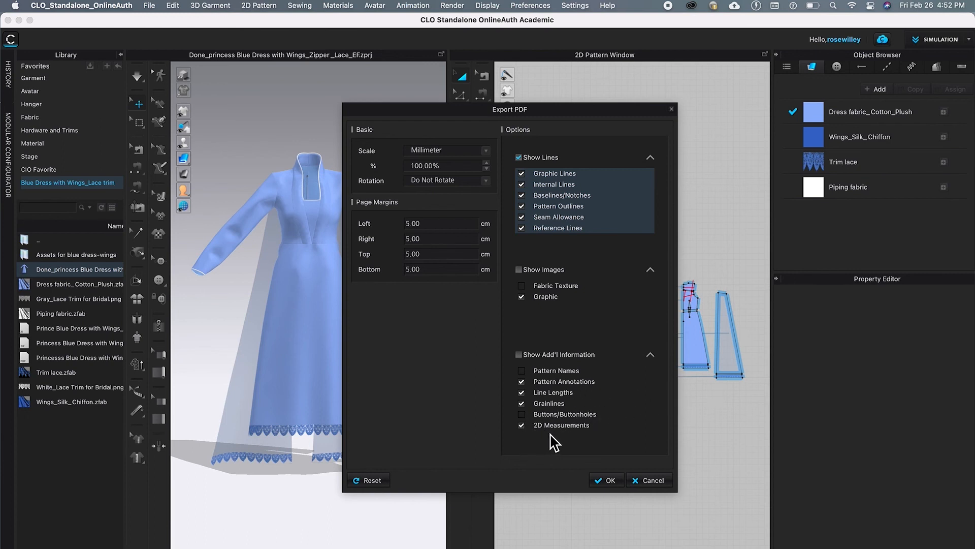
mouse_move(582, 463)
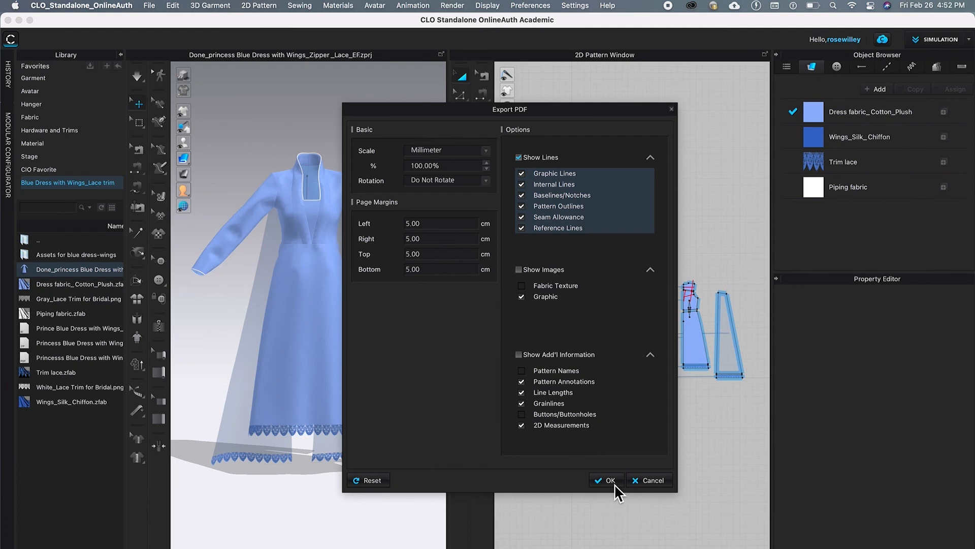
click(606, 480)
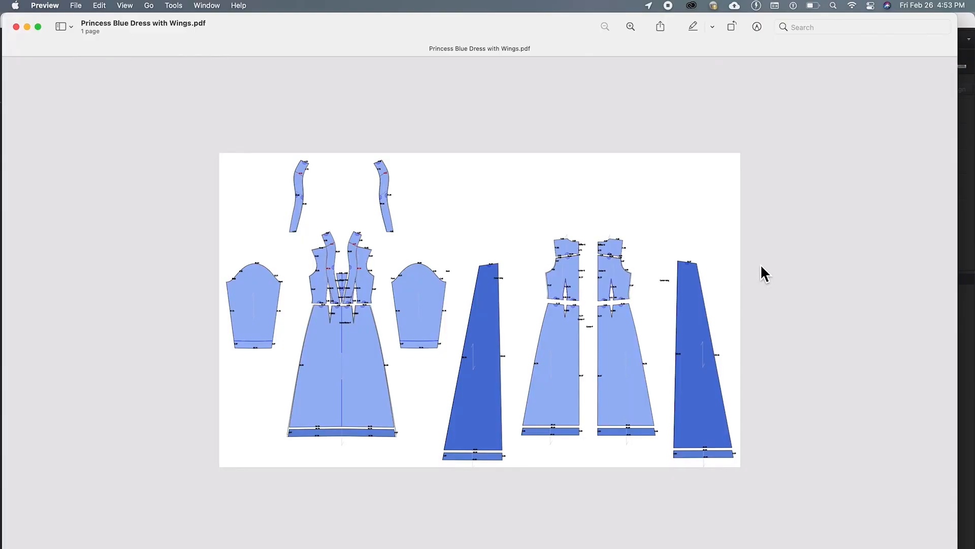